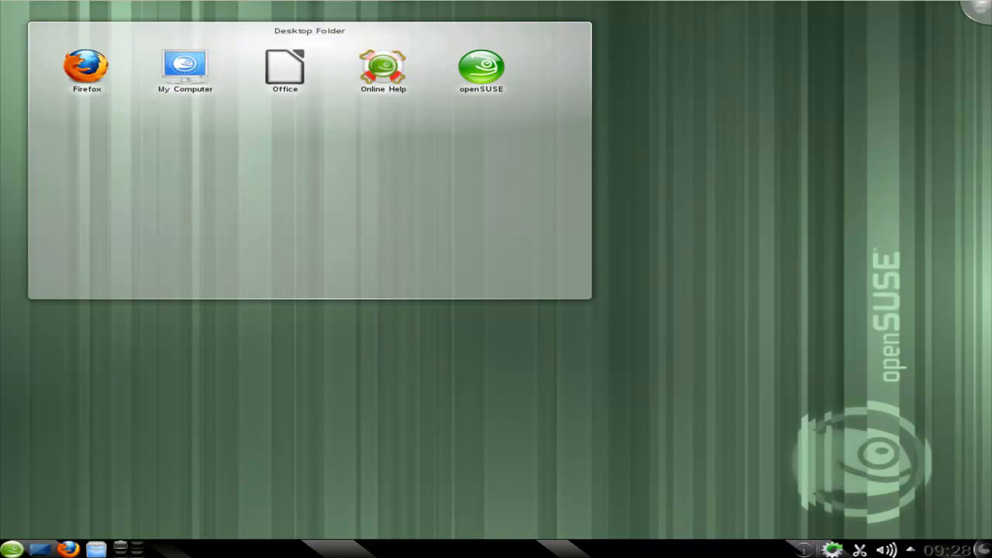
pyautogui.moveTo(73, 550)
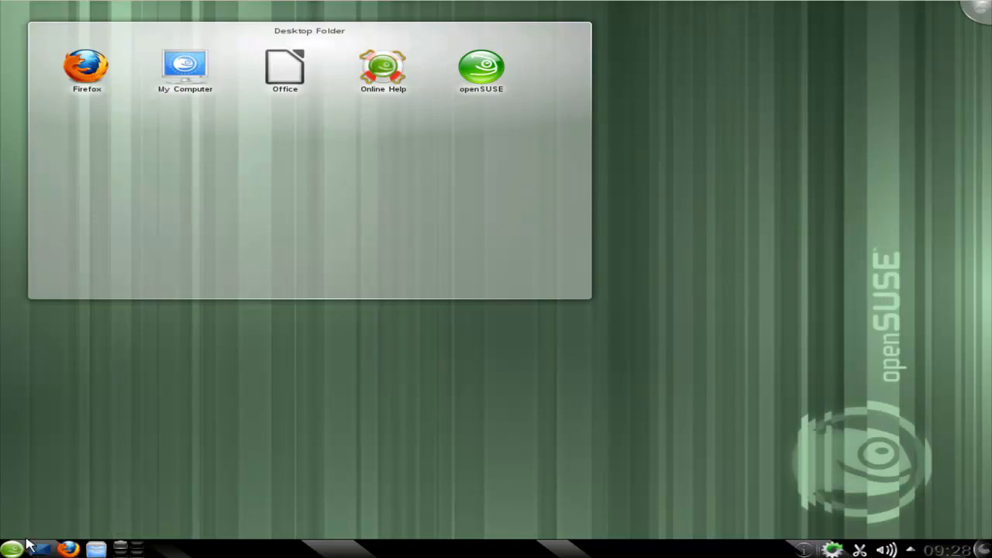
# Launch YaST from Applications > System, entering the root password again after one denial
pyautogui.click(12, 549)
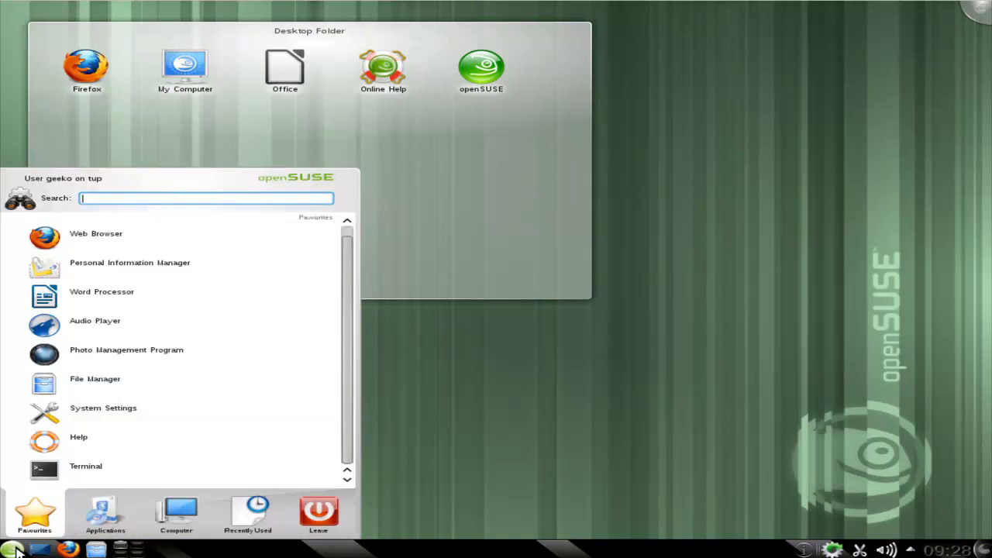
pyautogui.click(104, 514)
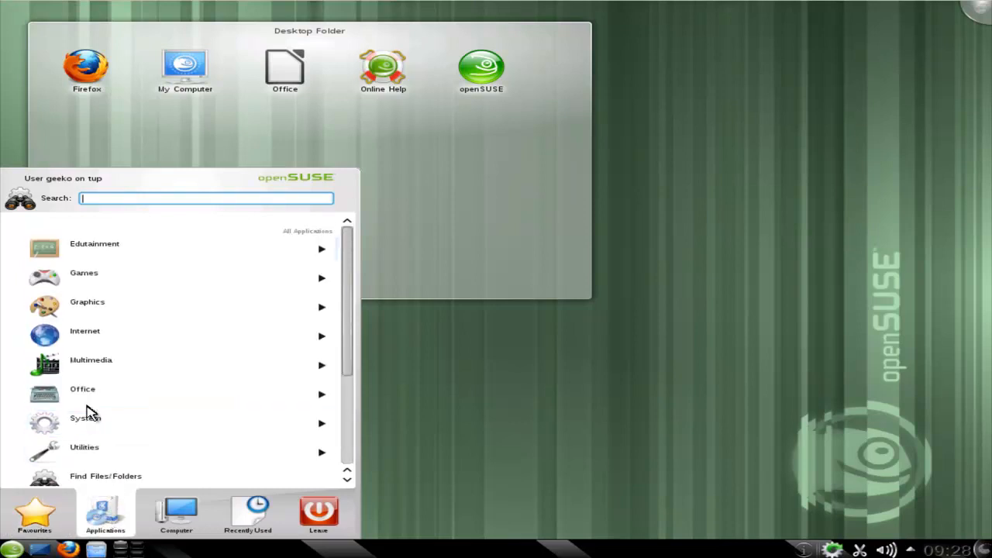
pyautogui.scroll(-3)
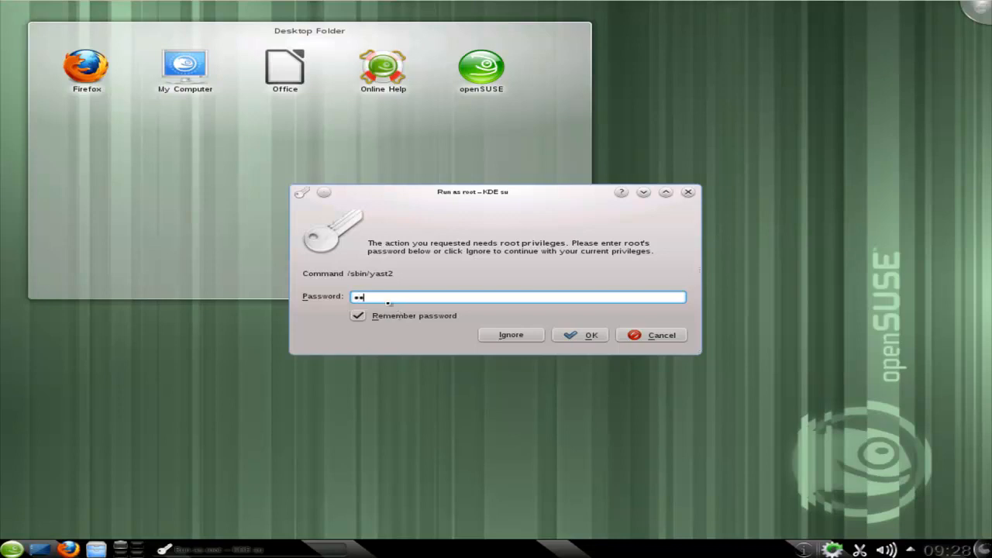
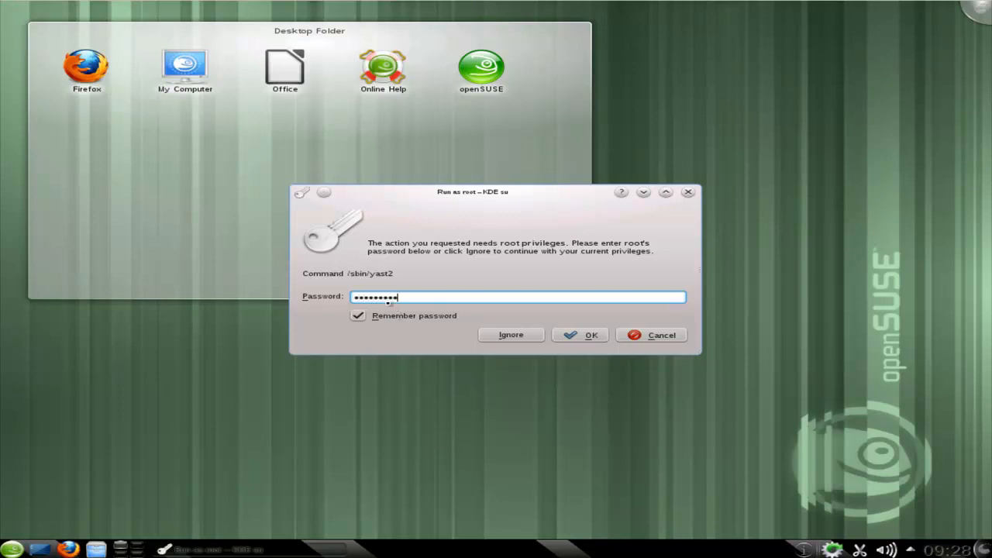
pyautogui.click(592, 335)
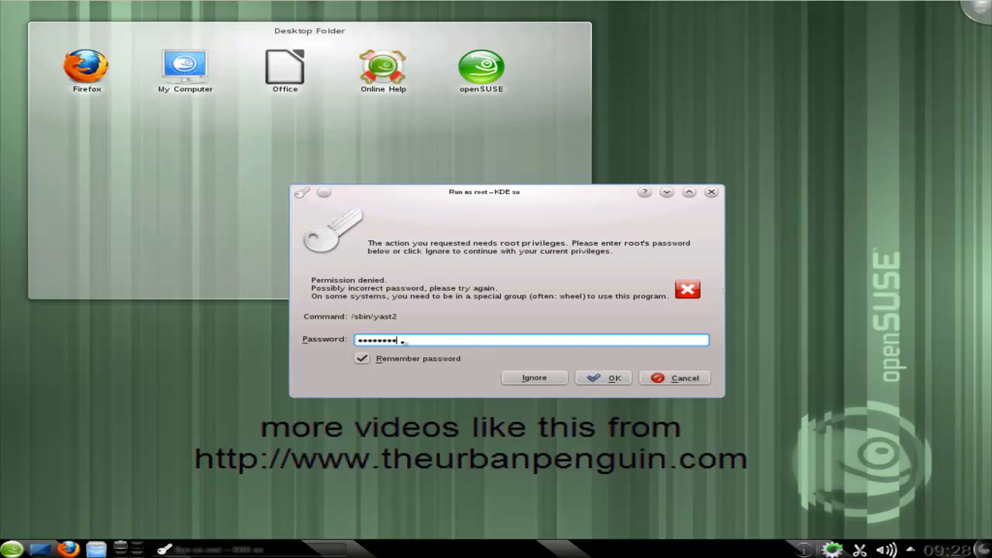
pyautogui.click(614, 378)
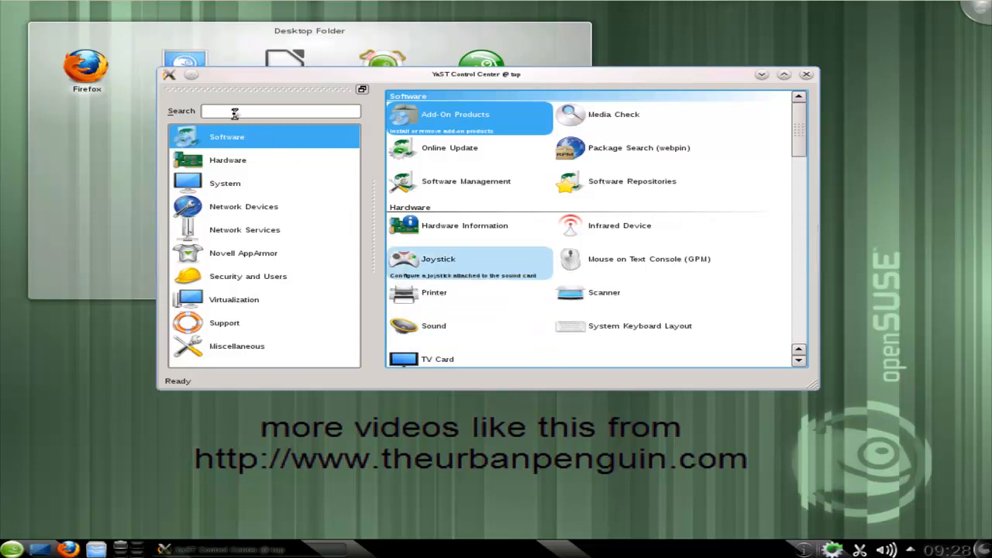
# Search the Control Center for 'ntp' and open NTP Configuration
pyautogui.write('ntp')
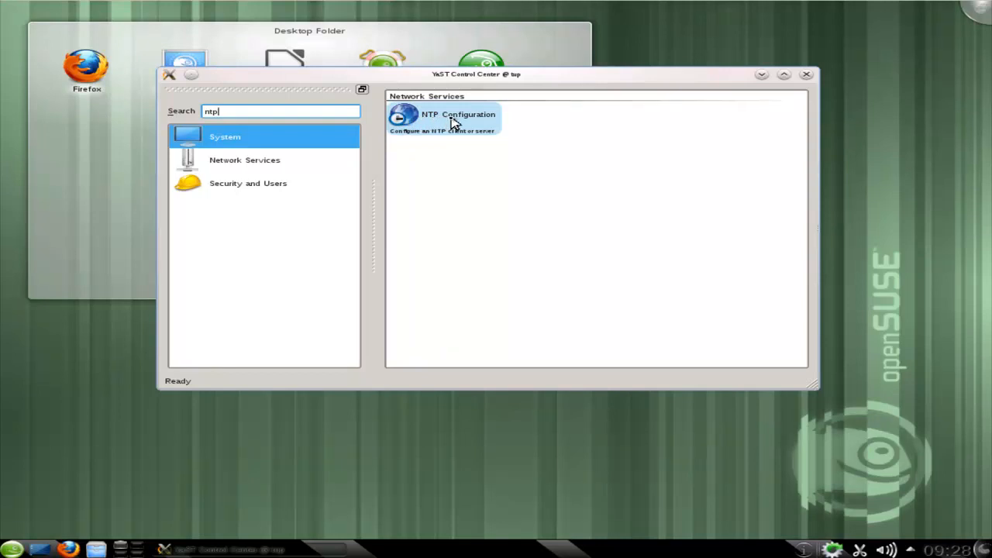
pyautogui.doubleClick(458, 116)
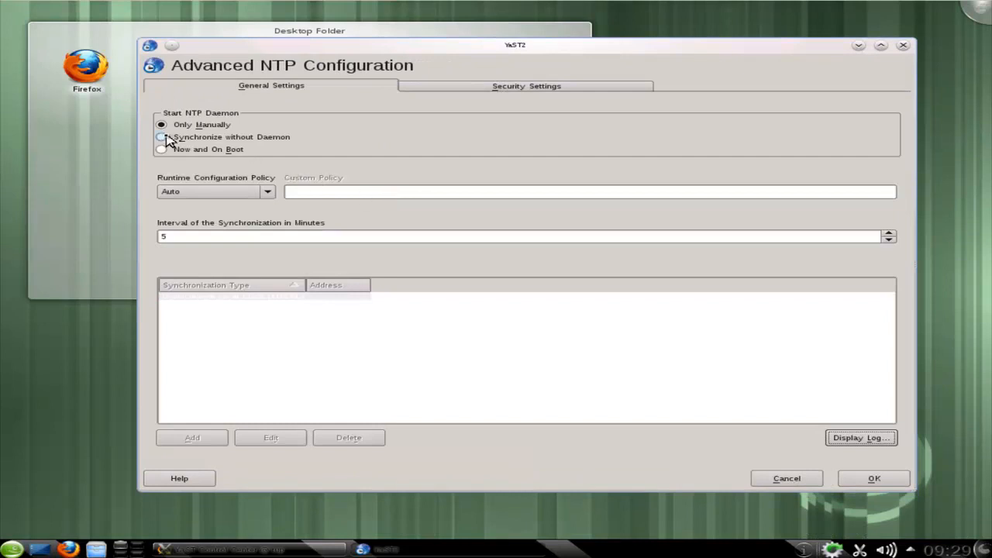
pyautogui.moveTo(186, 139)
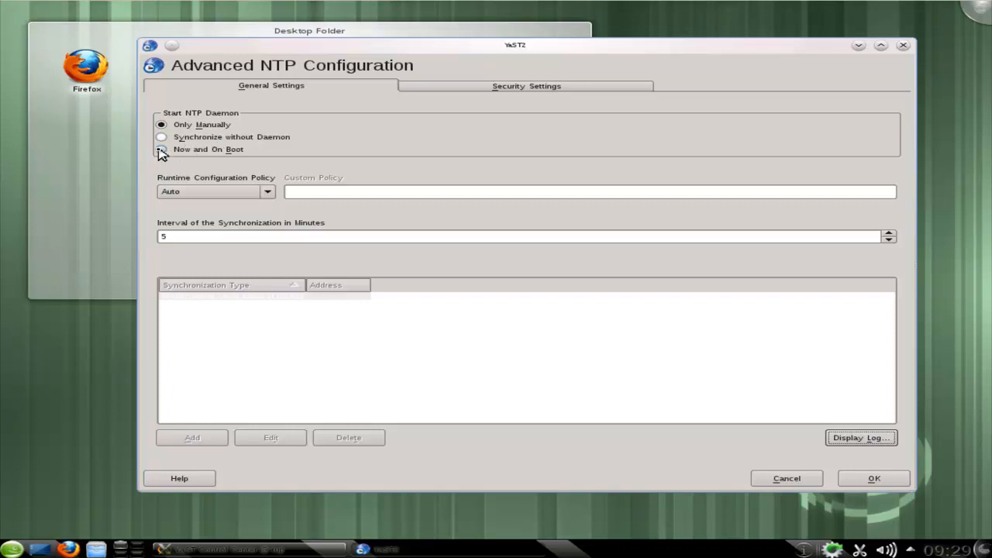
# Set the NTP daemon to start Now and On Boot, selecting the local clock entry
pyautogui.click(162, 149)
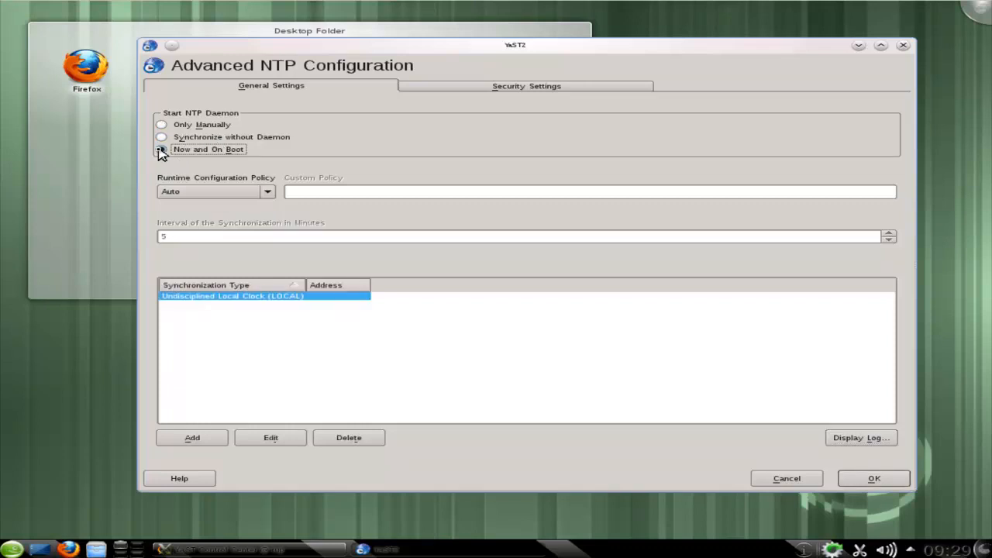
pyautogui.click(162, 149)
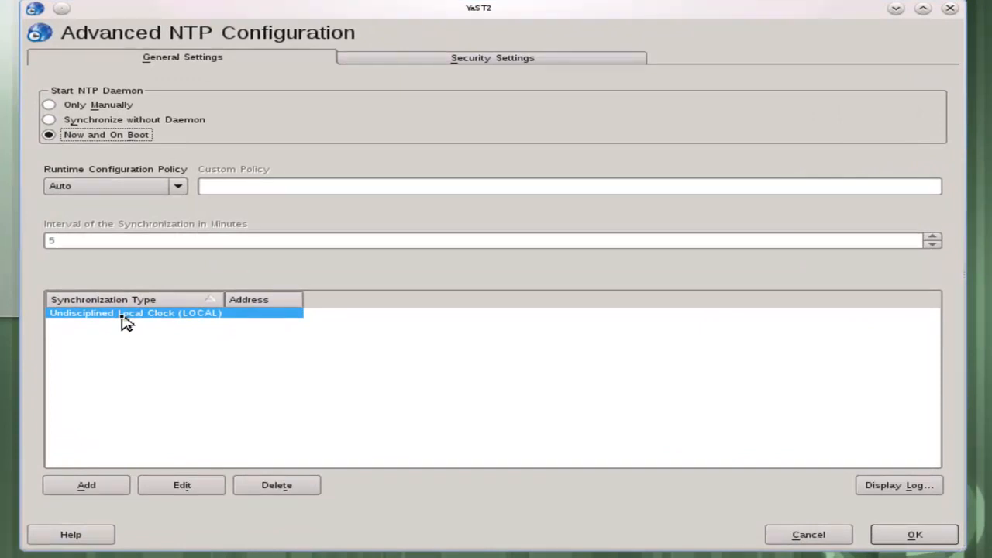
pyautogui.moveTo(135, 513)
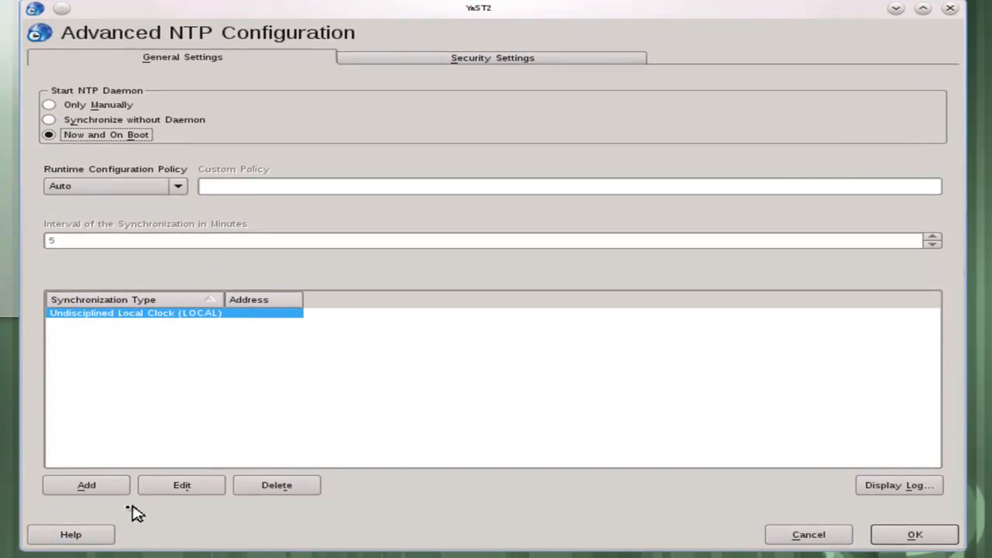
# Add a new Server-type synchronization source and continue to its settings page
pyautogui.click(86, 484)
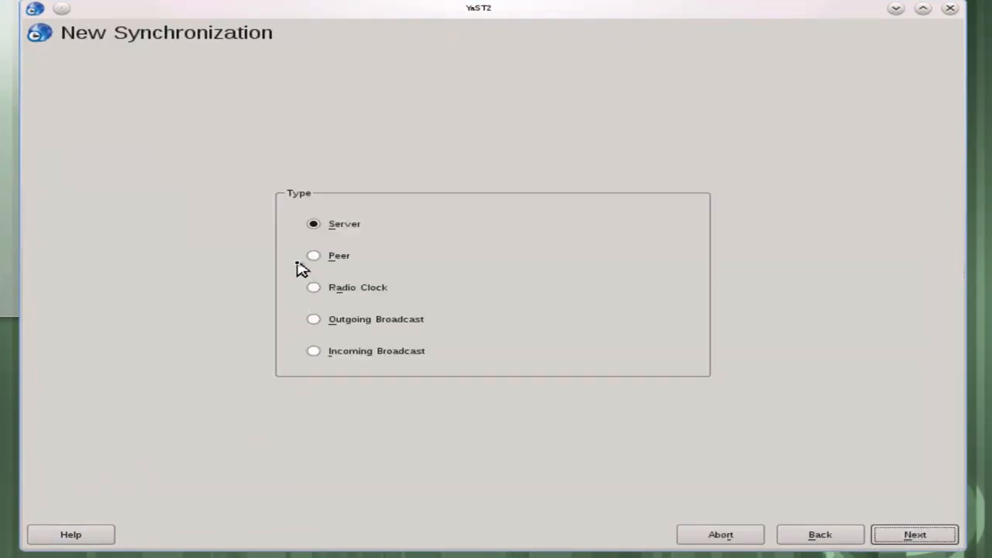
pyautogui.click(314, 255)
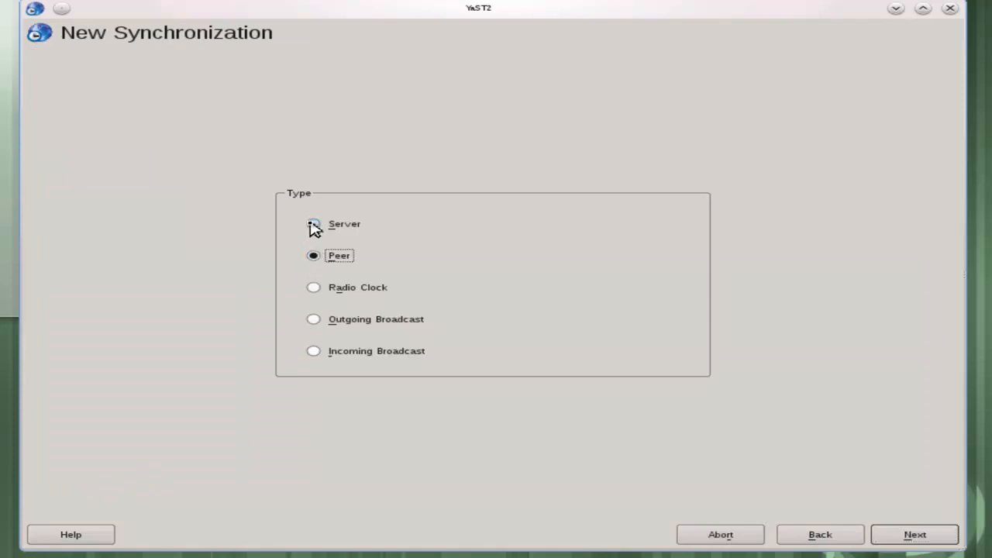
pyautogui.click(314, 223)
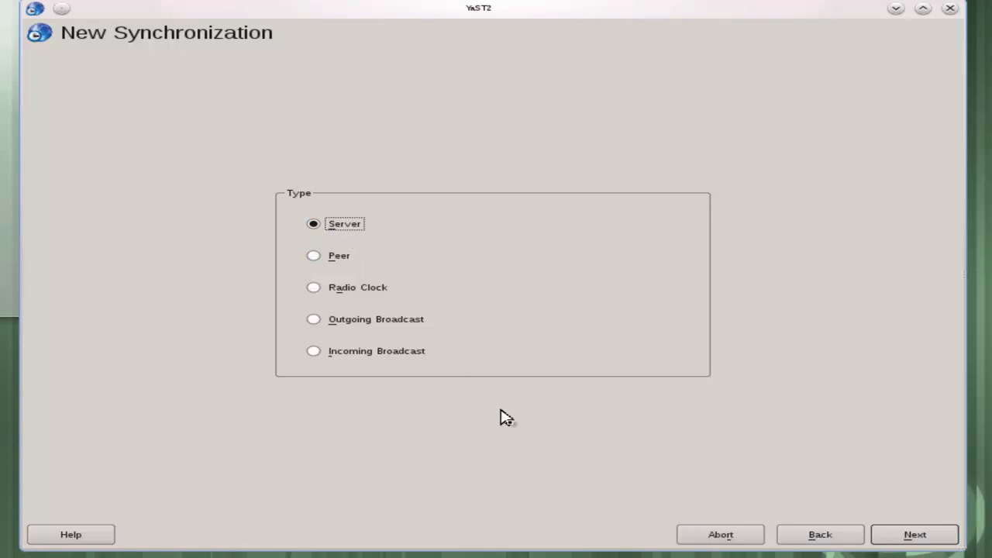
pyautogui.click(915, 534)
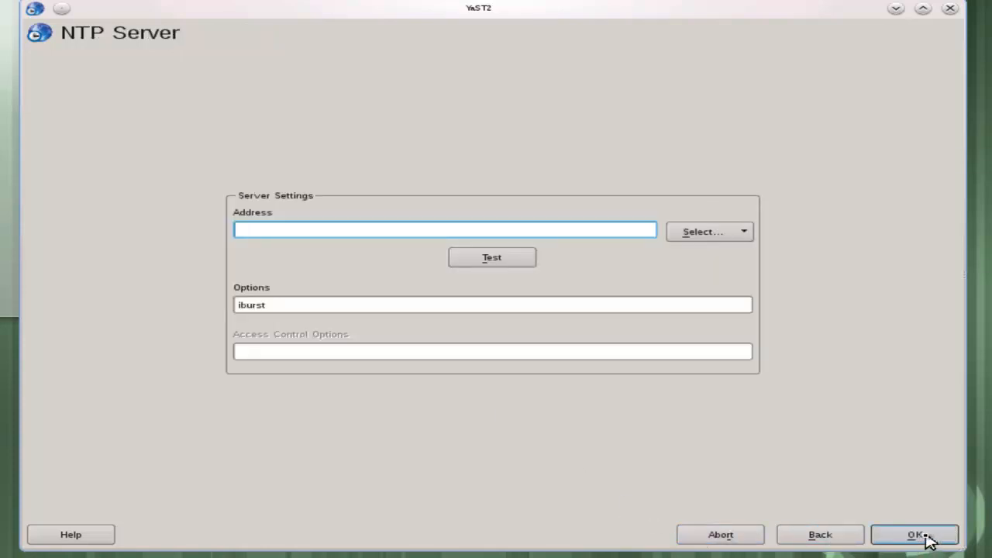
pyautogui.moveTo(418, 246)
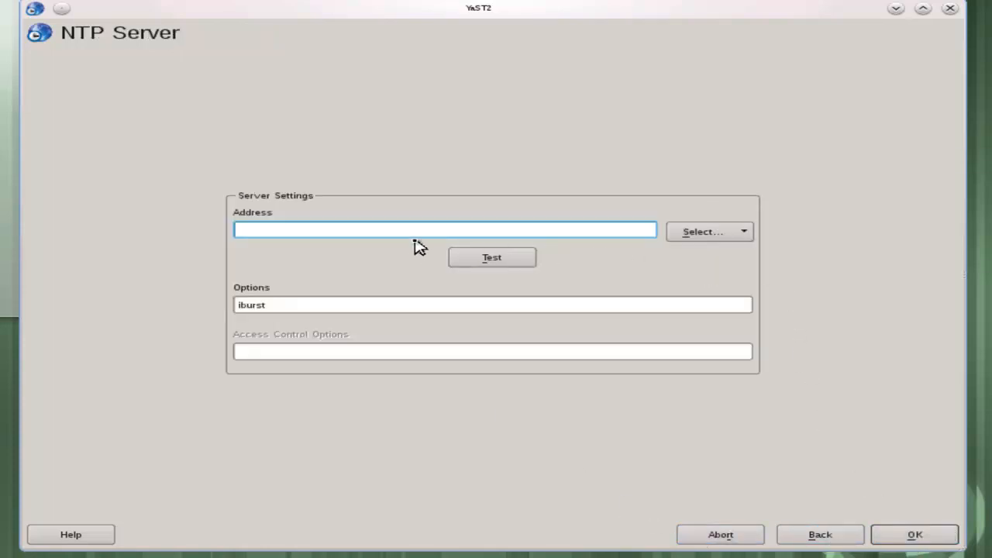
pyautogui.moveTo(417, 237)
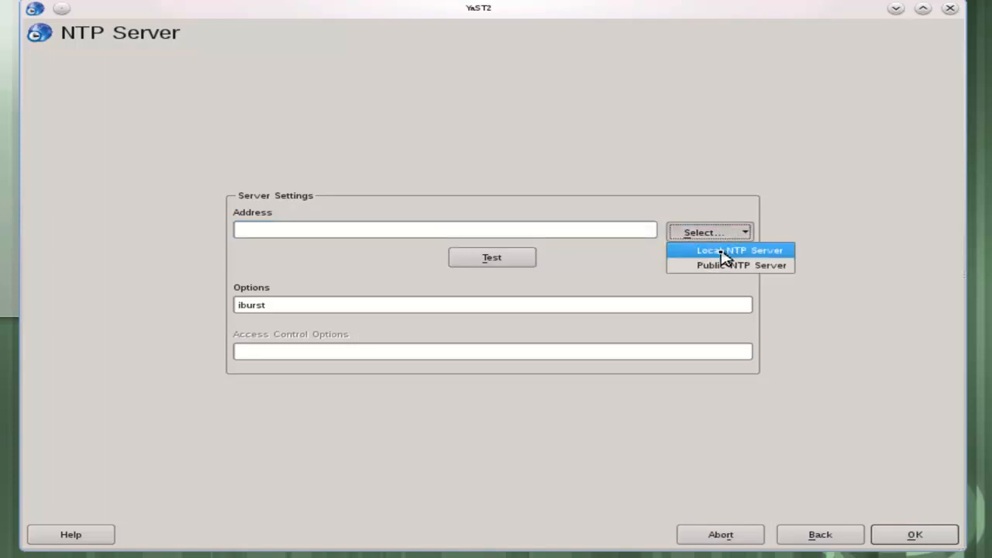
pyautogui.click(740, 265)
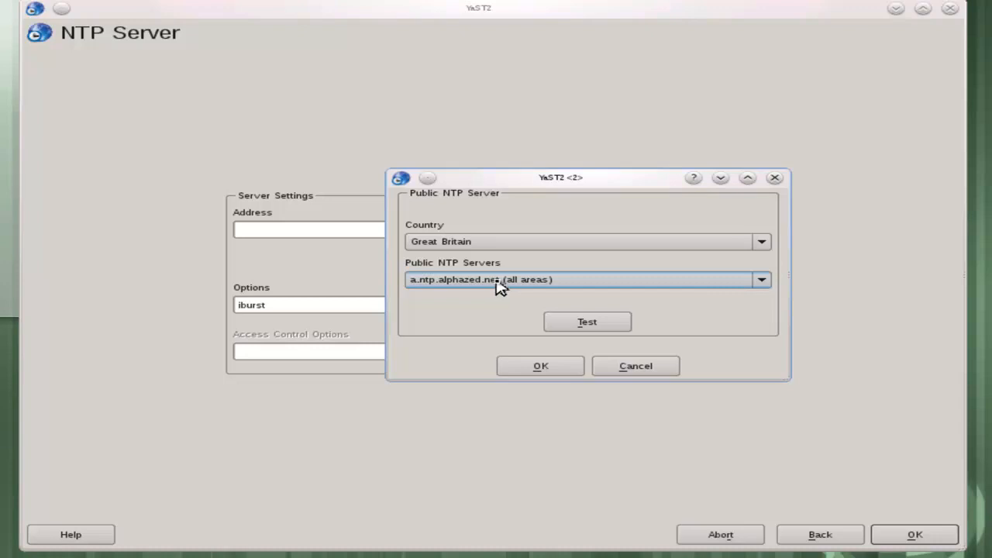
pyautogui.click(634, 365)
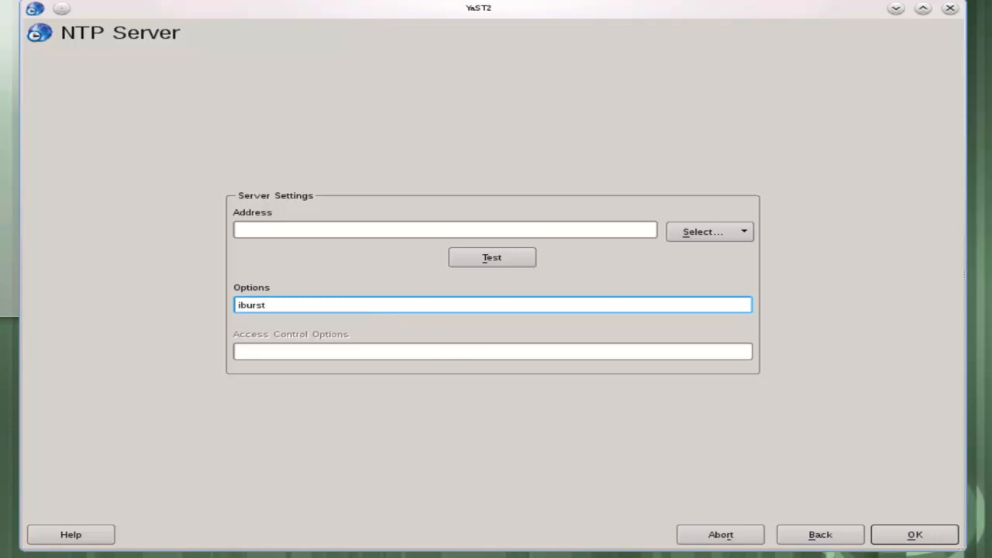
# Abort the NTP setup, confirm discarding changes, and close YaST Control Center
pyautogui.click(719, 534)
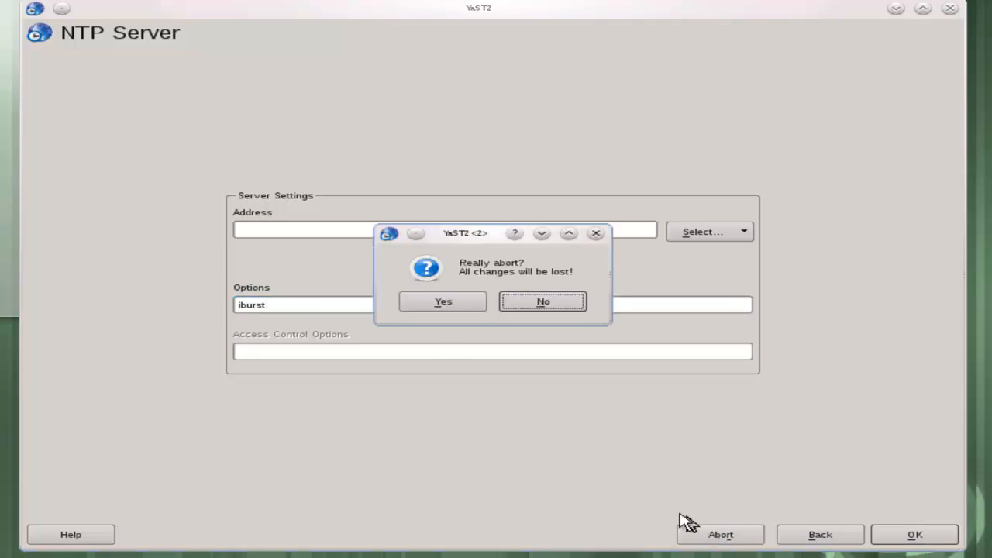
pyautogui.click(443, 301)
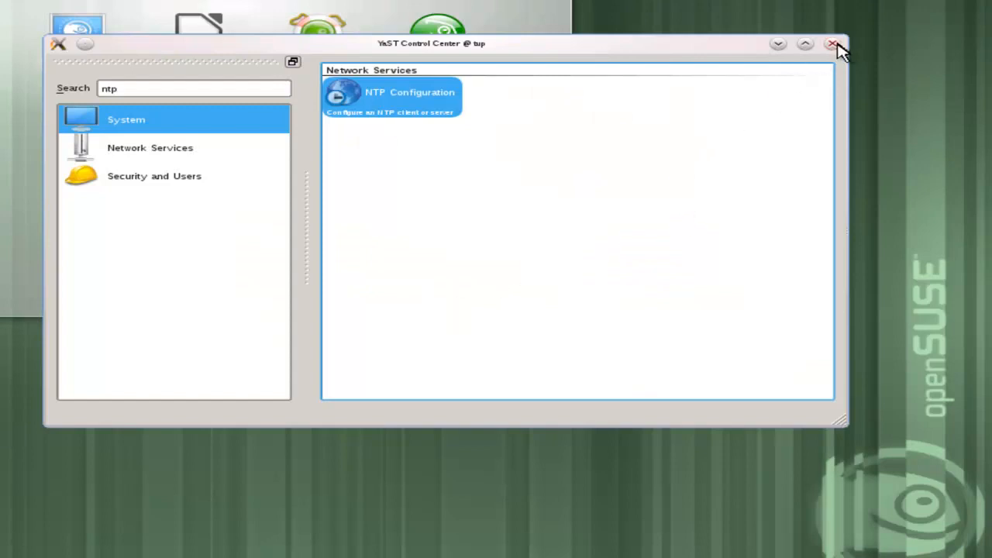
pyautogui.click(834, 43)
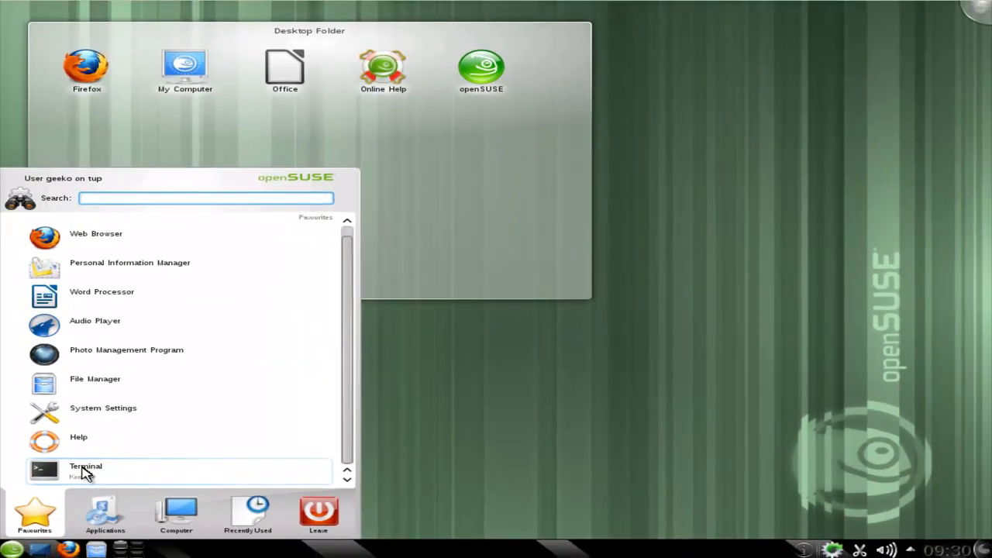
# Launch a Terminal, reposition its window, and switch to root with su -
pyautogui.click(86, 470)
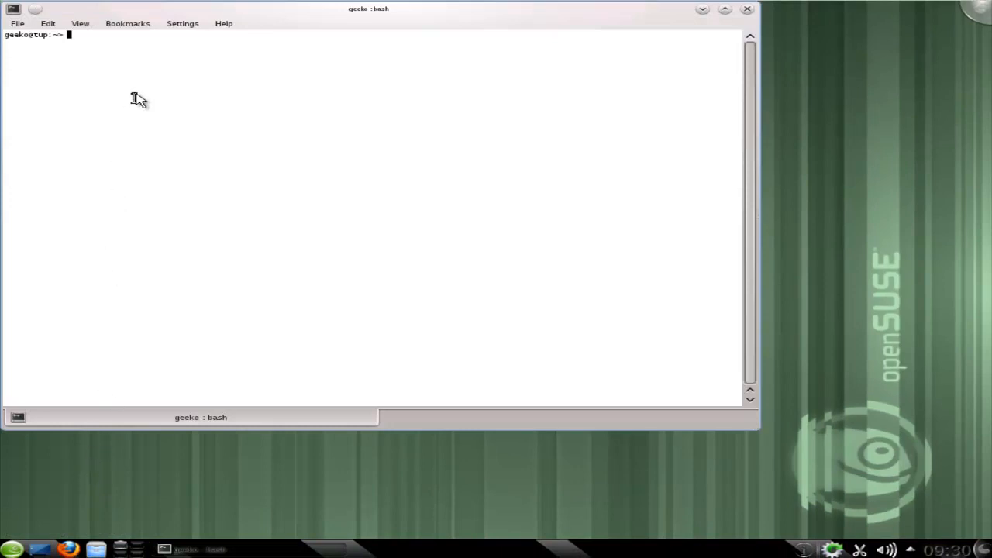
pyautogui.moveTo(219, 4)
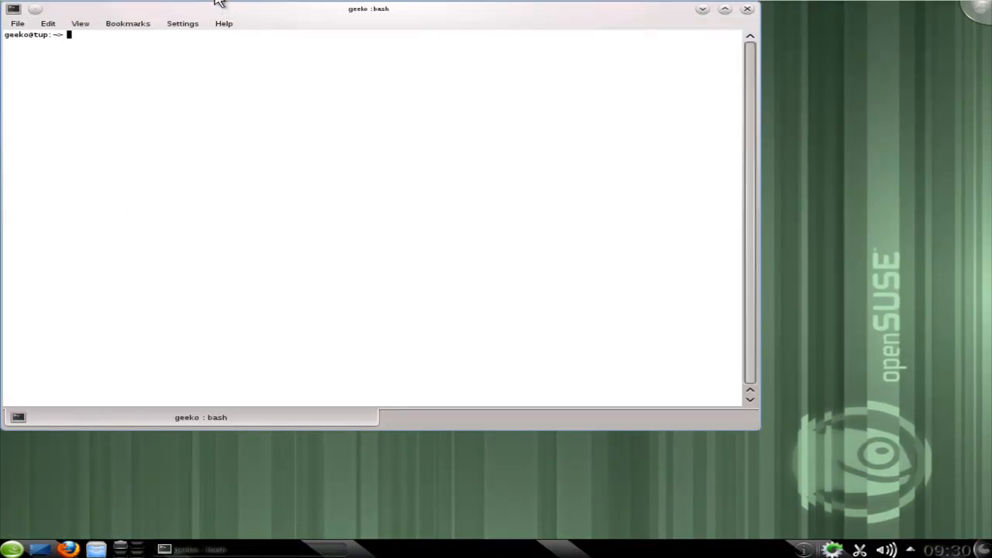
pyautogui.moveTo(368, 8); pyautogui.dragTo(422, 45)
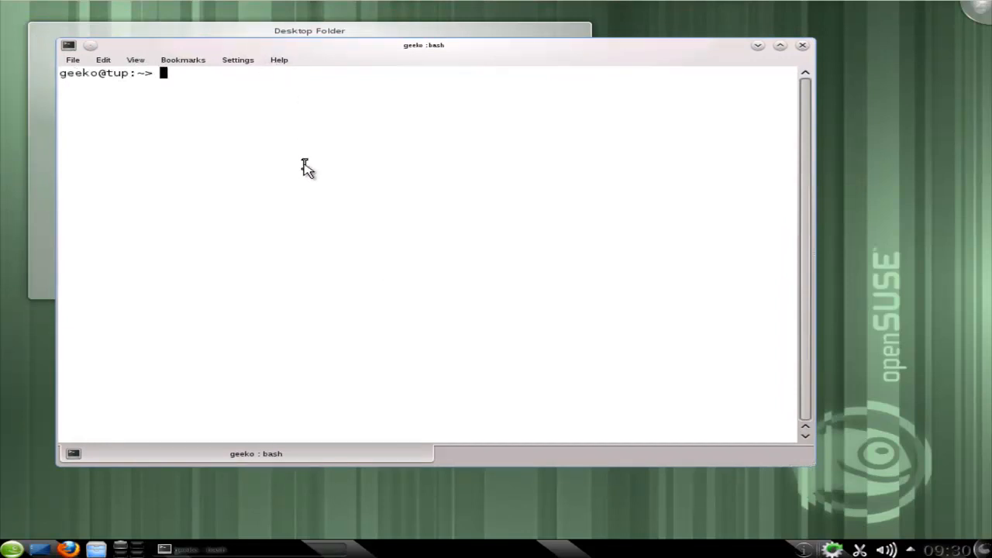
pyautogui.write('su -')
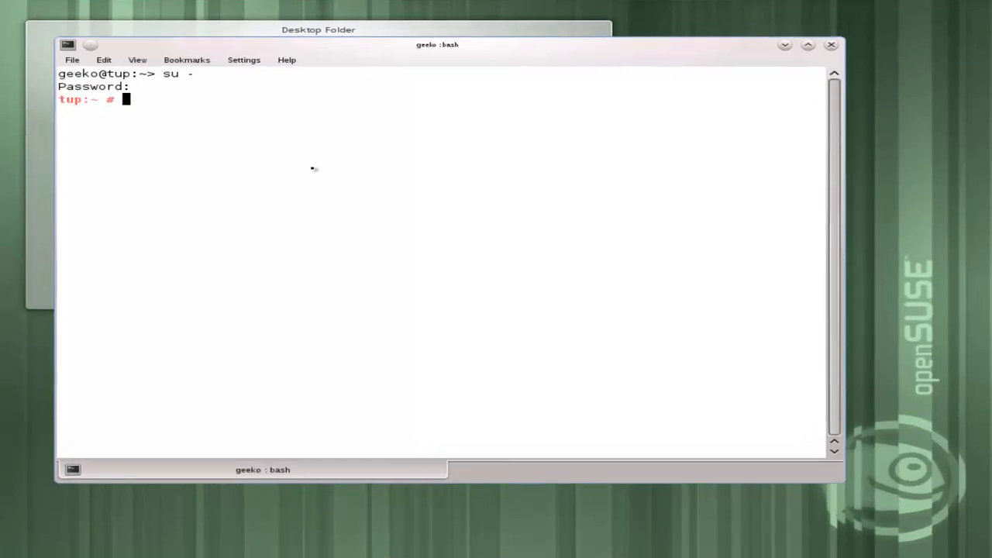
# Open /etc/ntp.conf in vi from the root prompt
pyautogui.write('vi')
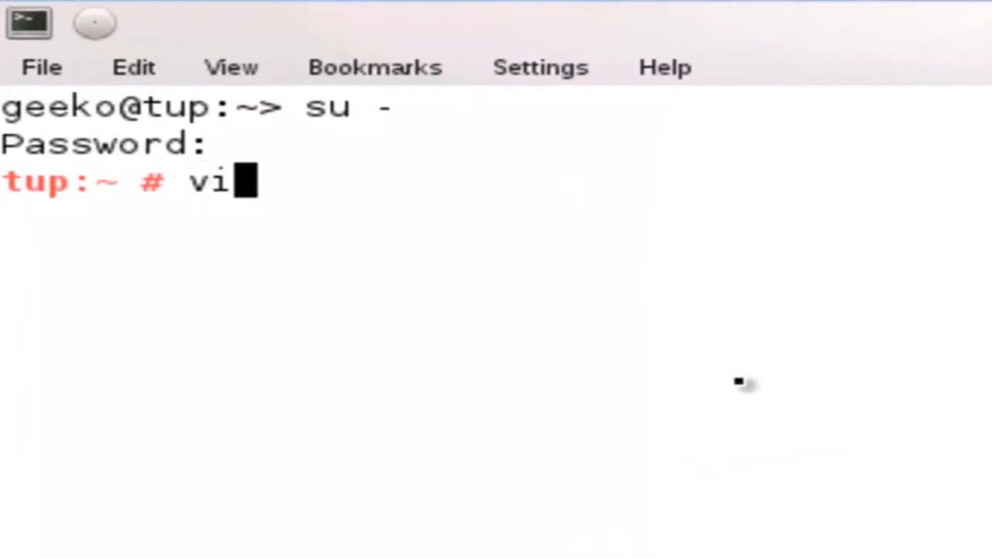
pyautogui.write('/etc')
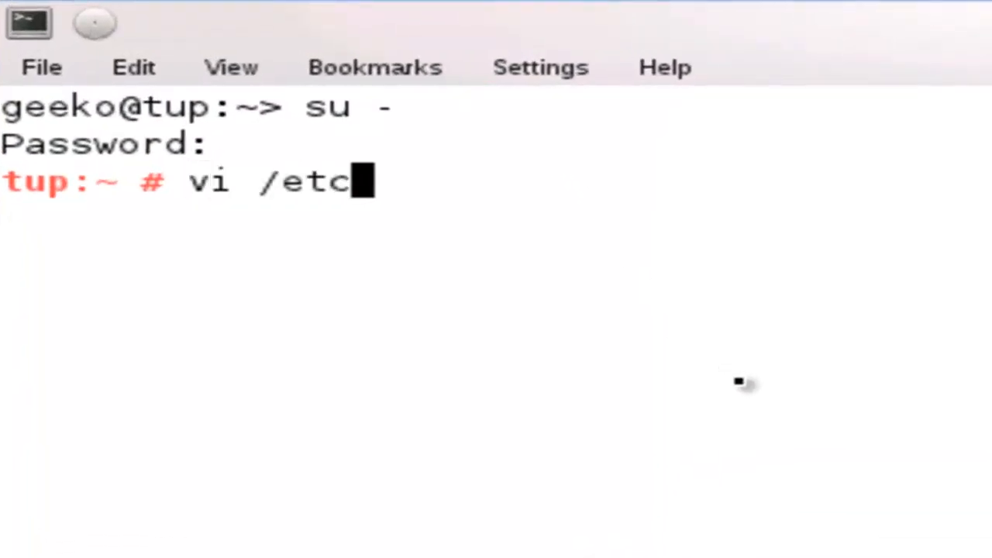
pyautogui.write('/ntp.')
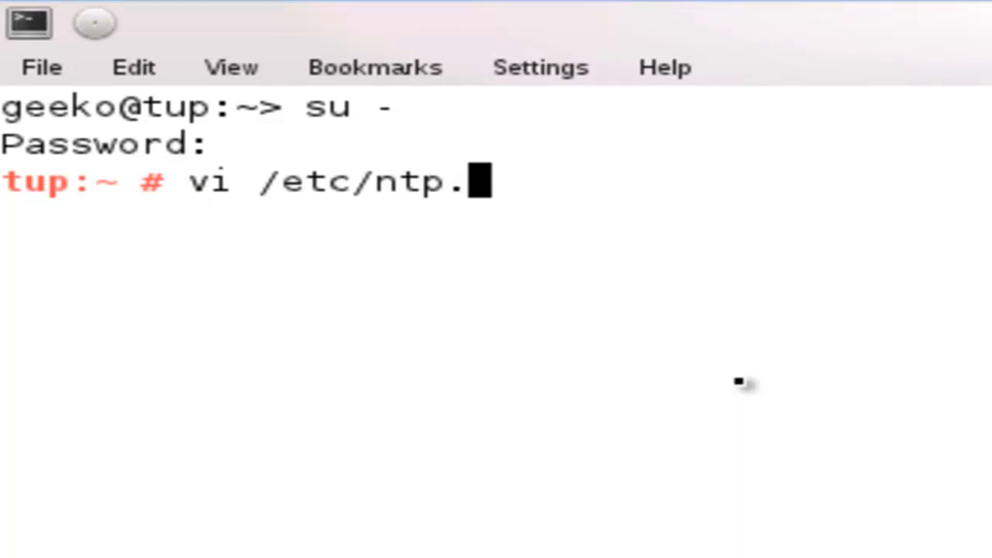
pyautogui.write('c')
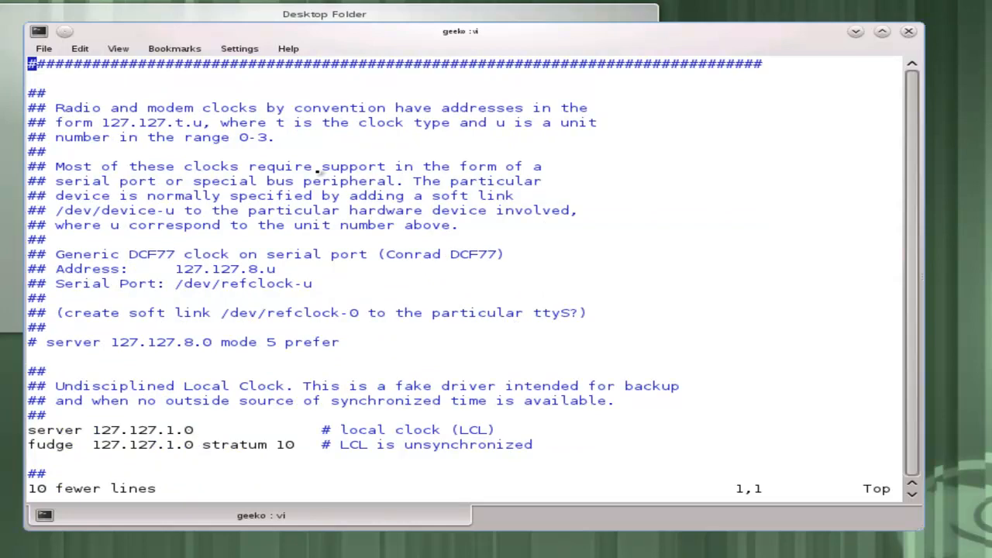
# Scroll down through ntp.conf in vi past the comment blocks
pyautogui.scroll(-3)
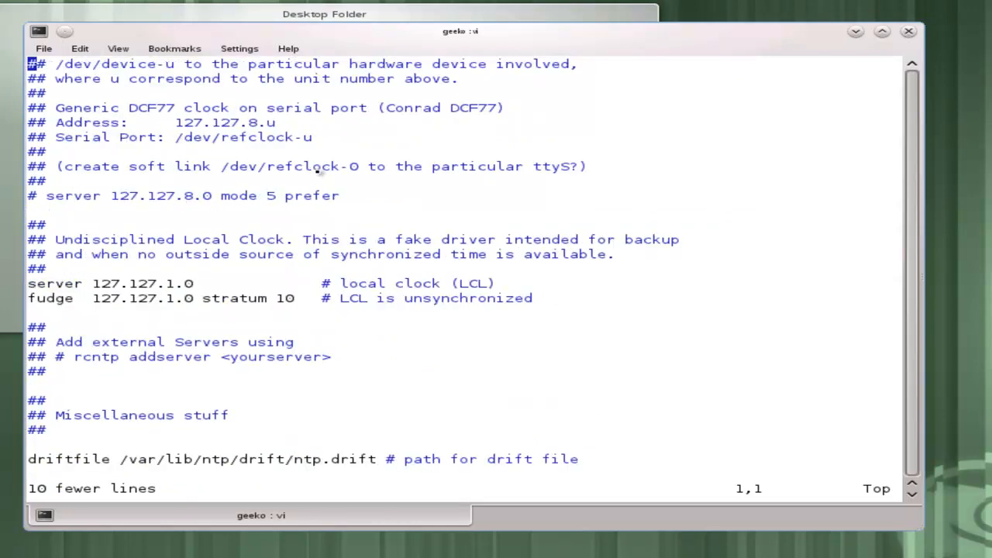
pyautogui.scroll(-3)
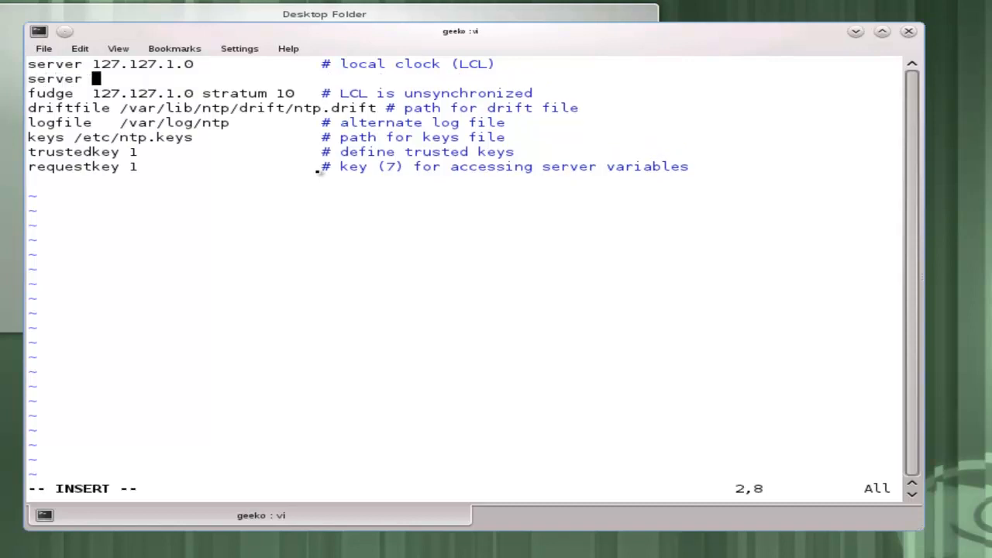
# Add a server line for 192.168.0.8 with the iburst and prefer options
pyautogui.write('192.168')
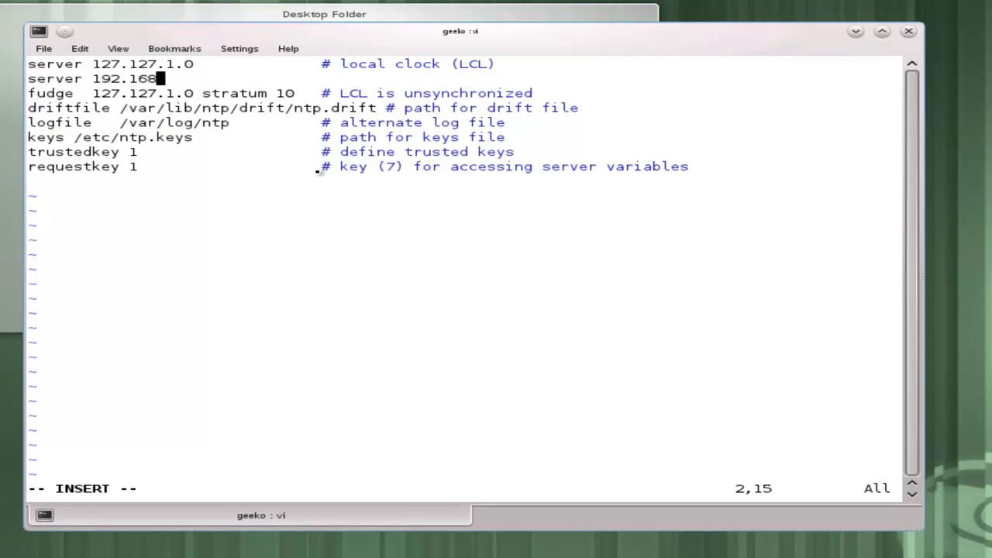
pyautogui.write('.0.8')
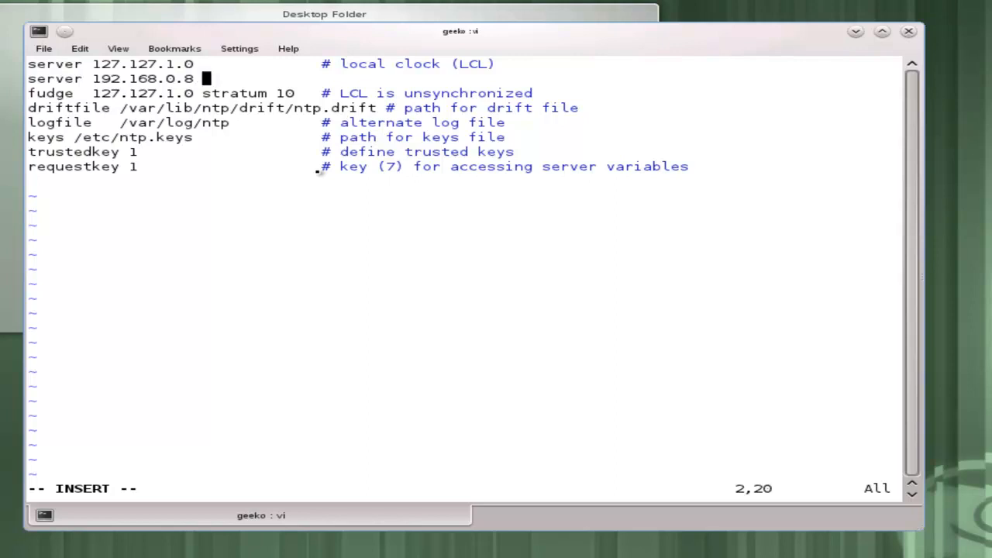
pyautogui.write('iburst')
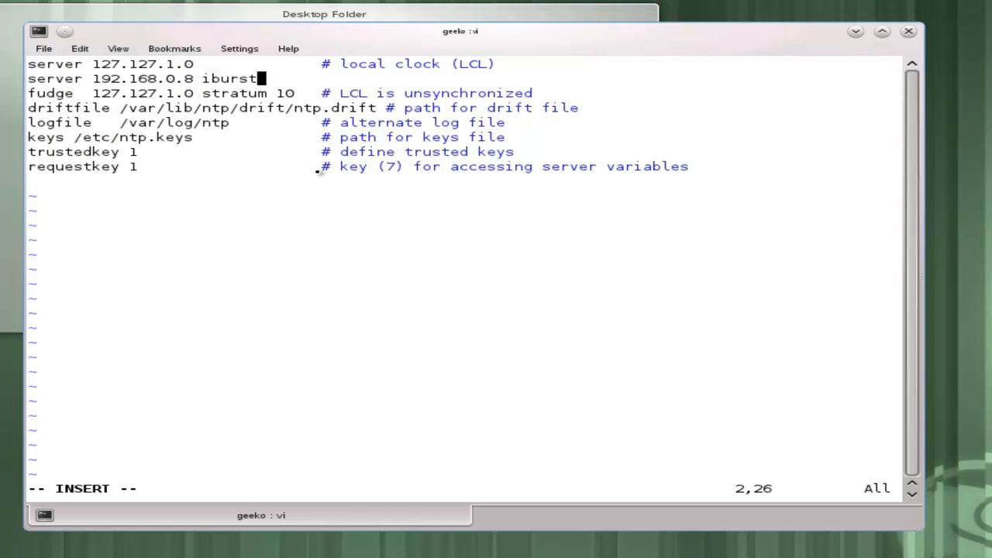
pyautogui.write('prefer')
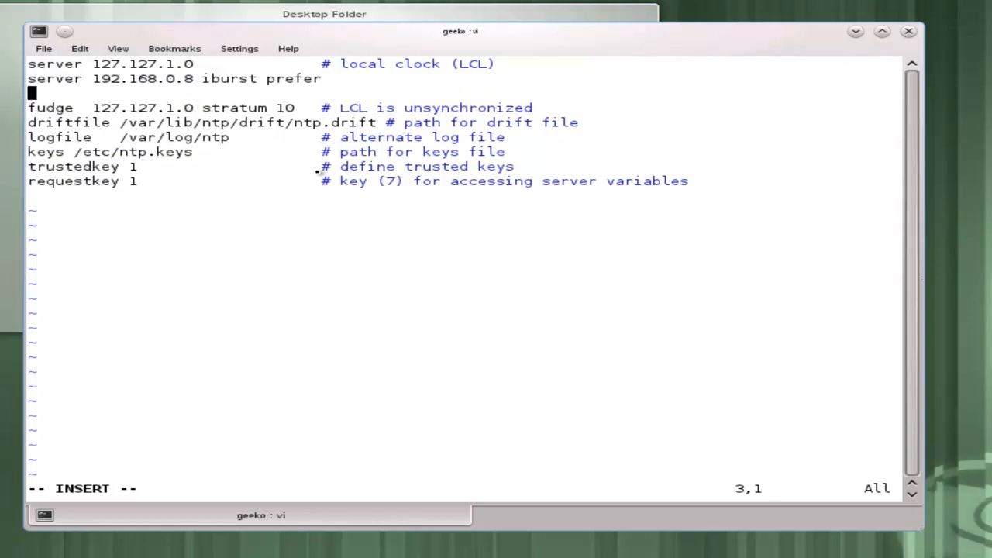
# Add a server line for uk.pool.ntp.org and save ntp.conf
pyautogui.write('server')
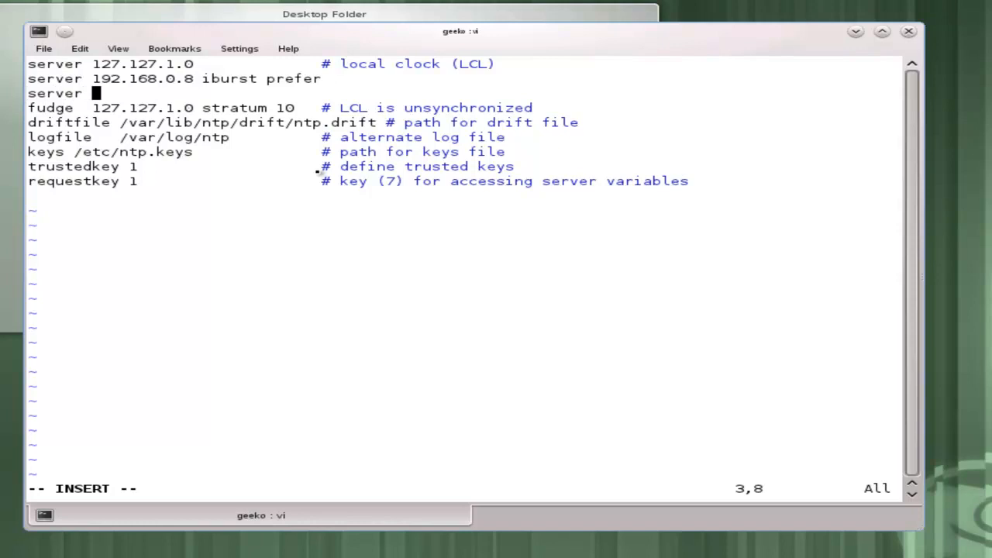
pyautogui.write('u')
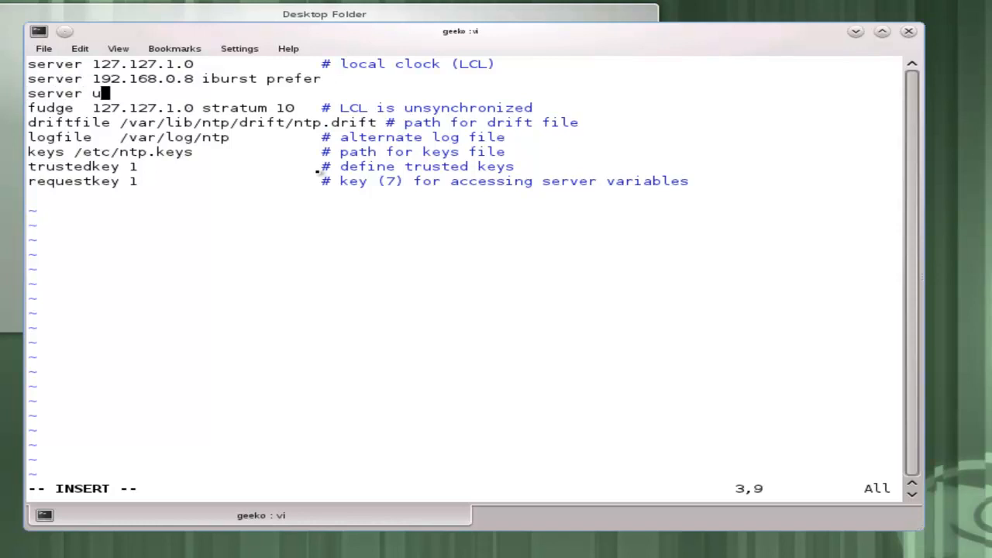
pyautogui.write('k.pool')
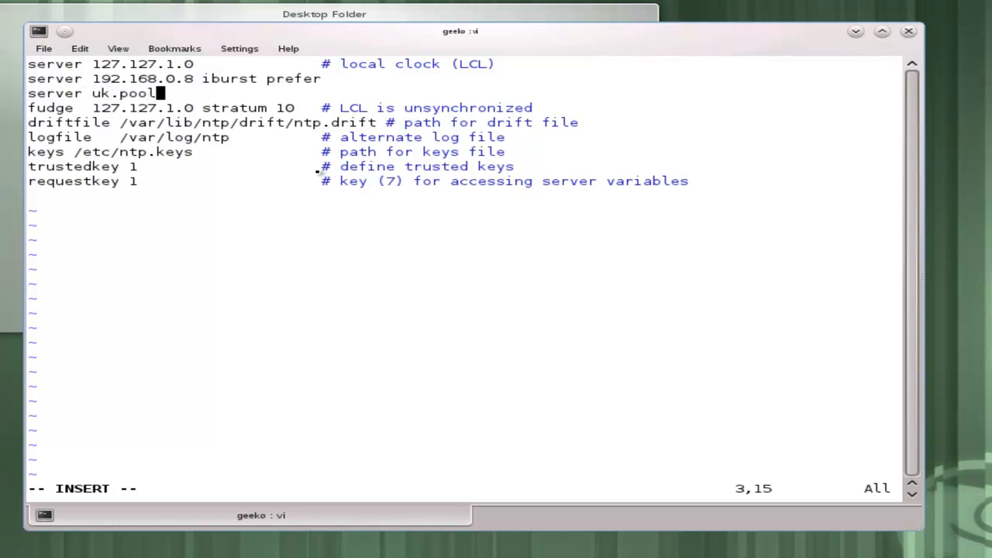
pyautogui.write('.ntp.o')
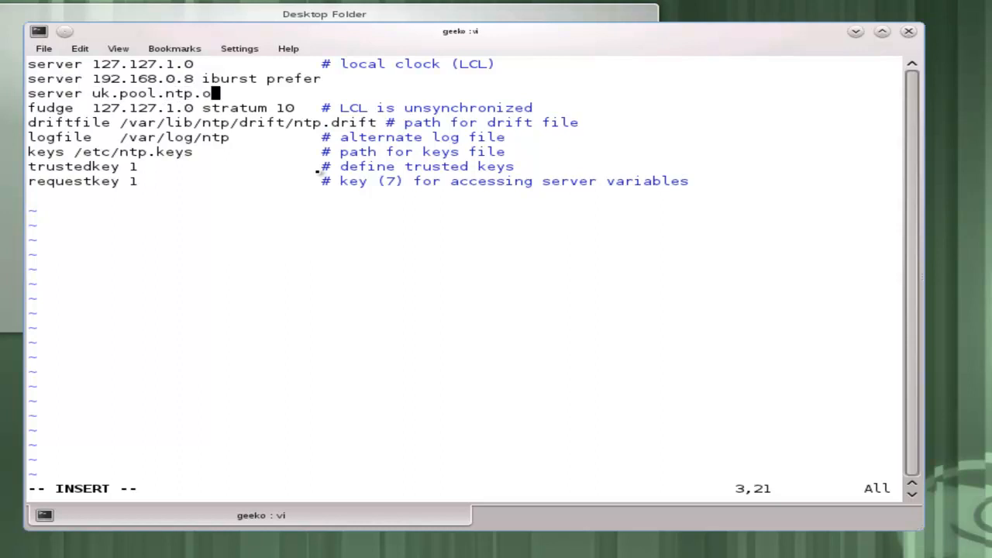
pyautogui.write('rg')
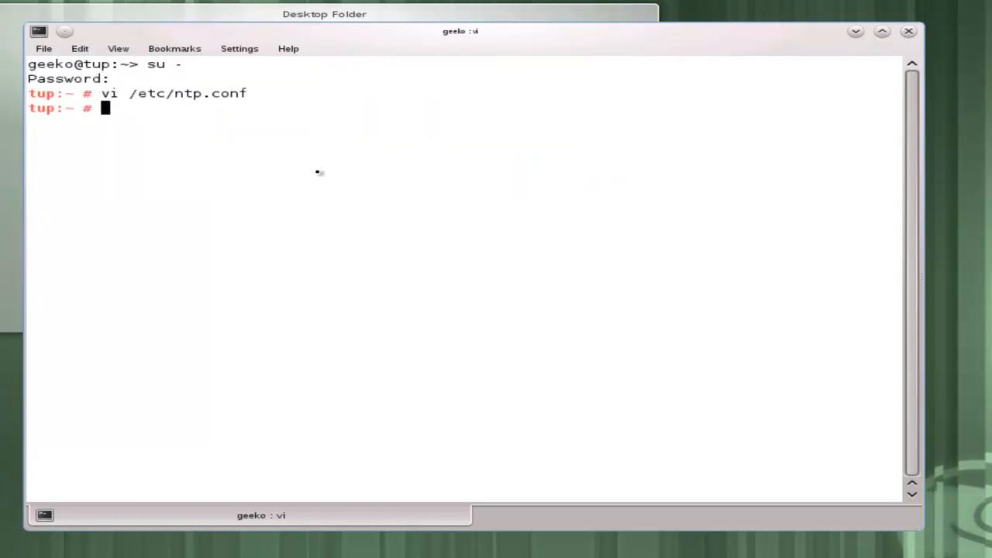
# Start the NTP daemon with 'rcntp start'
pyautogui.write('rc')
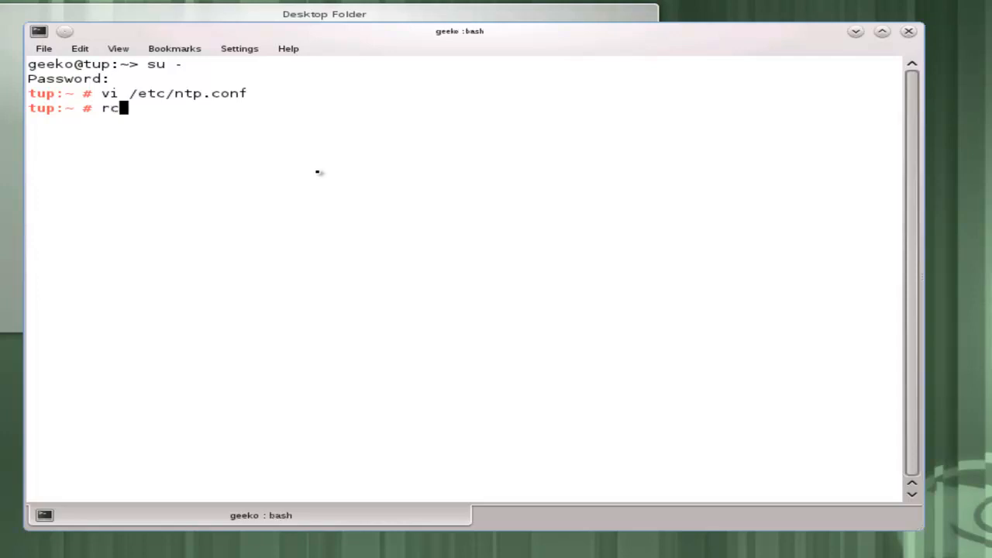
pyautogui.write('ntp')
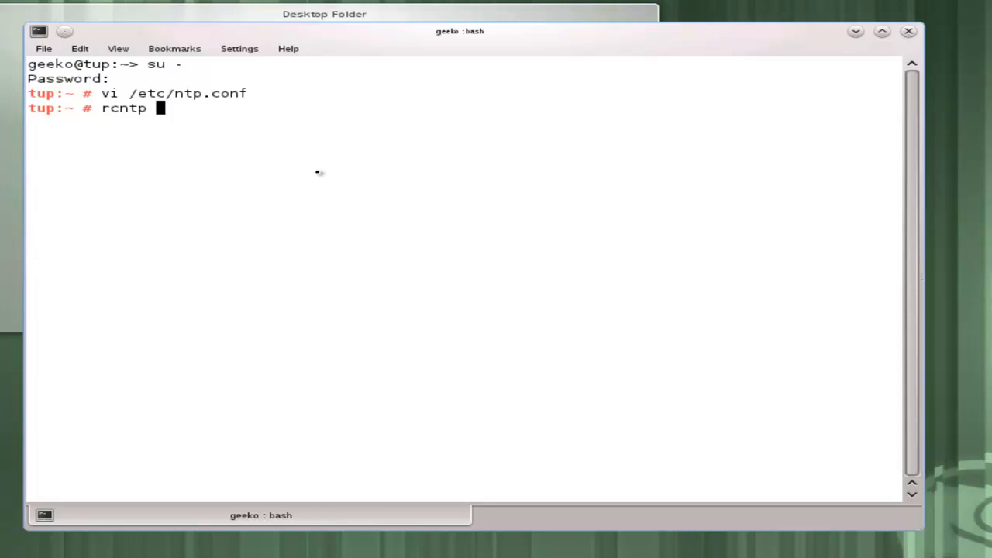
pyautogui.write('start')
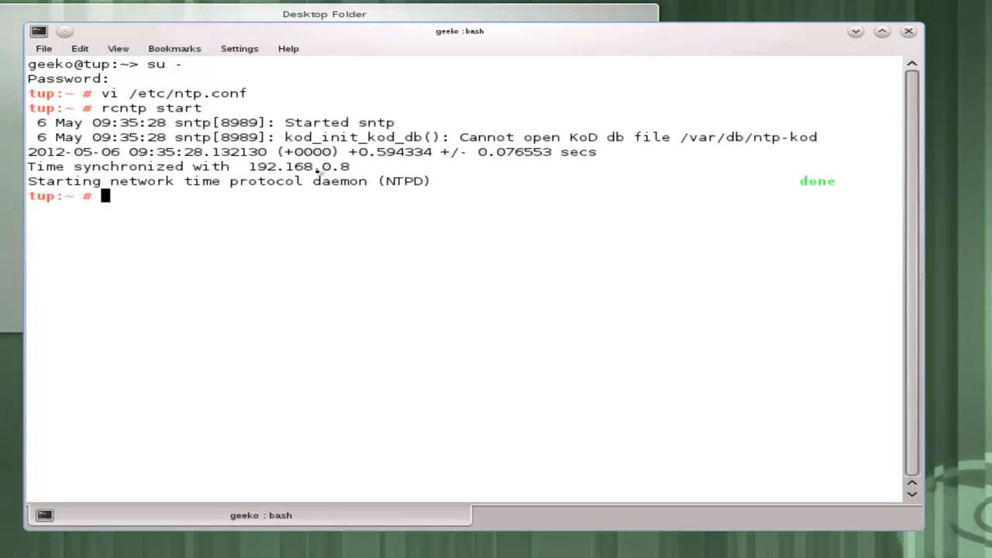
pyautogui.moveTo(200, 183)
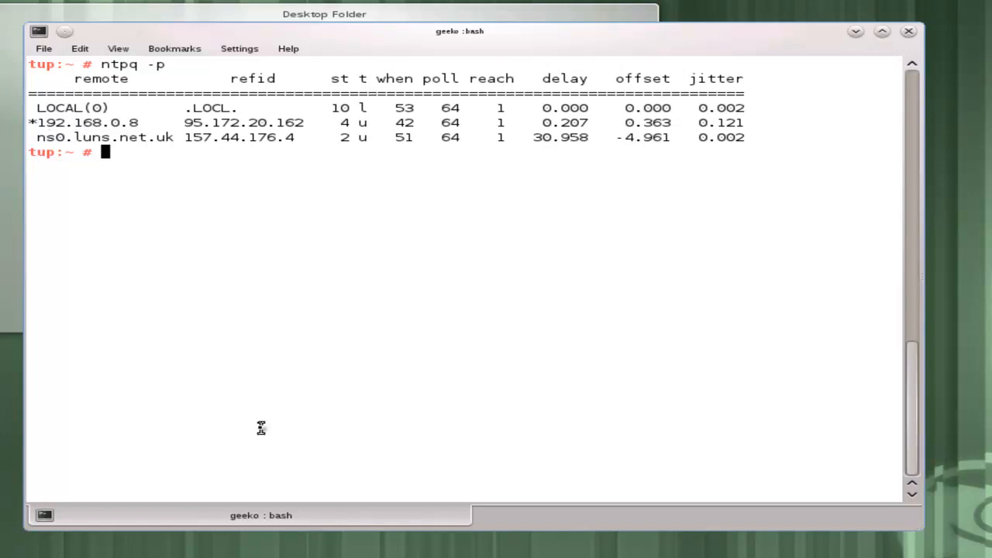
# Run ntptrace to follow localhost through 192.168.0.8 until 95.172.20.162 times out
pyautogui.write('ntptrace')
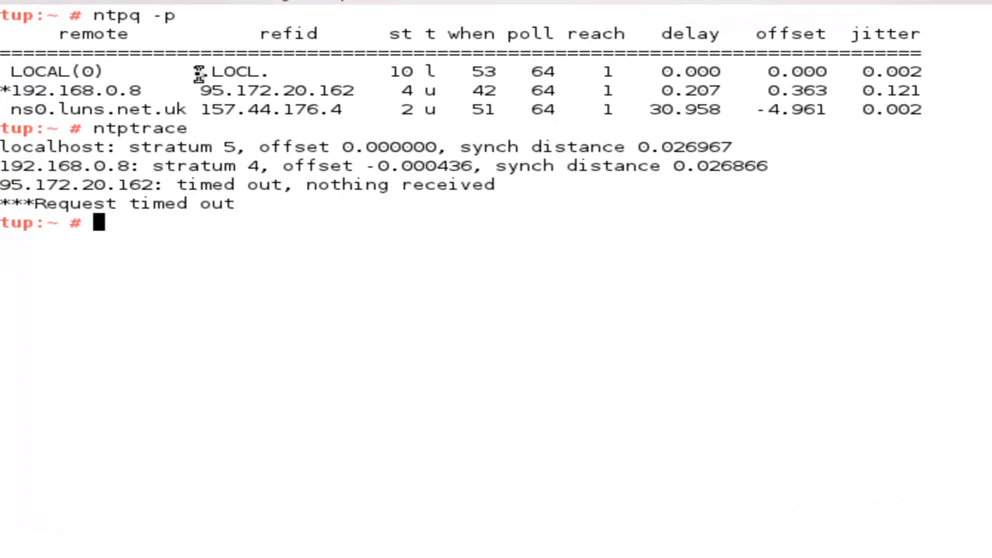
pyautogui.moveTo(233, 71)
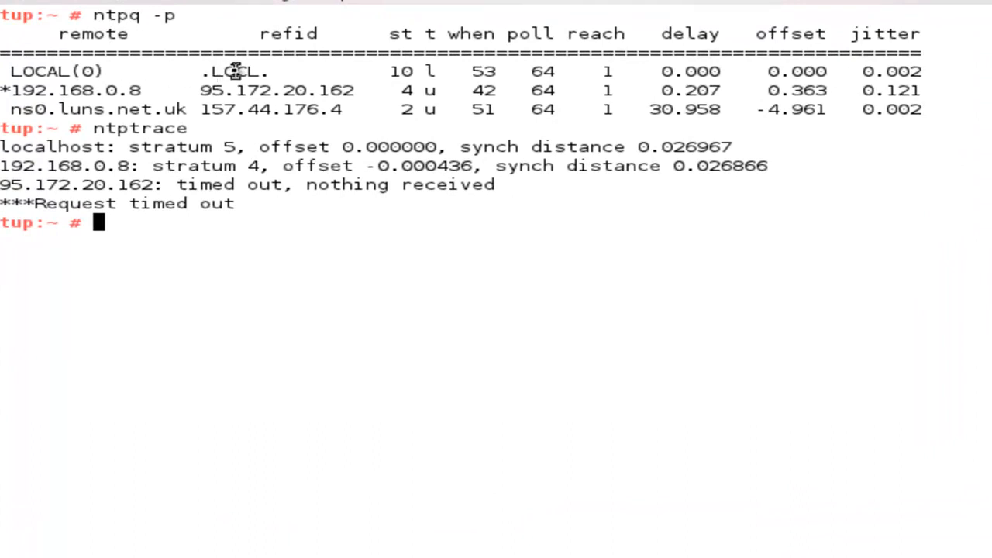
pyautogui.moveTo(155, 84)
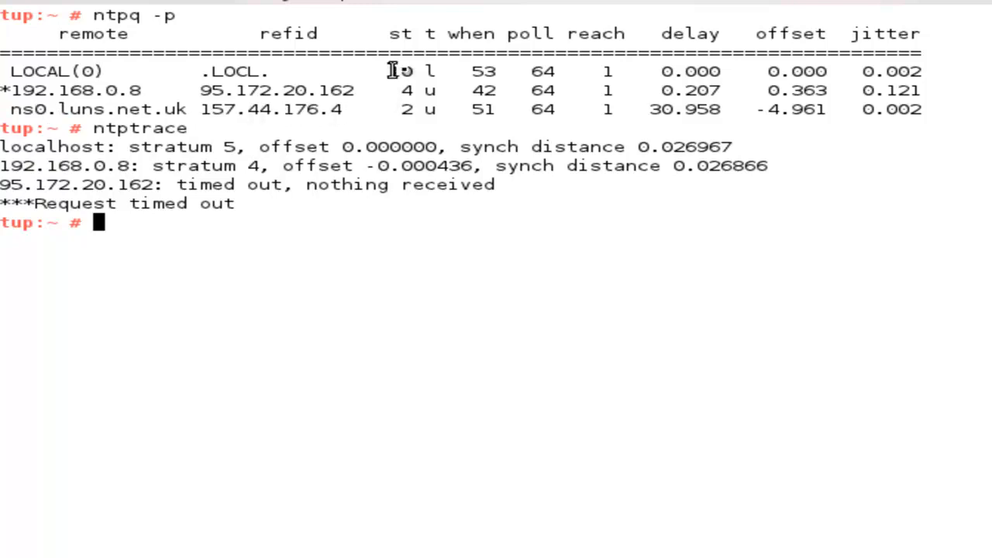
pyautogui.doubleClick(401, 71)
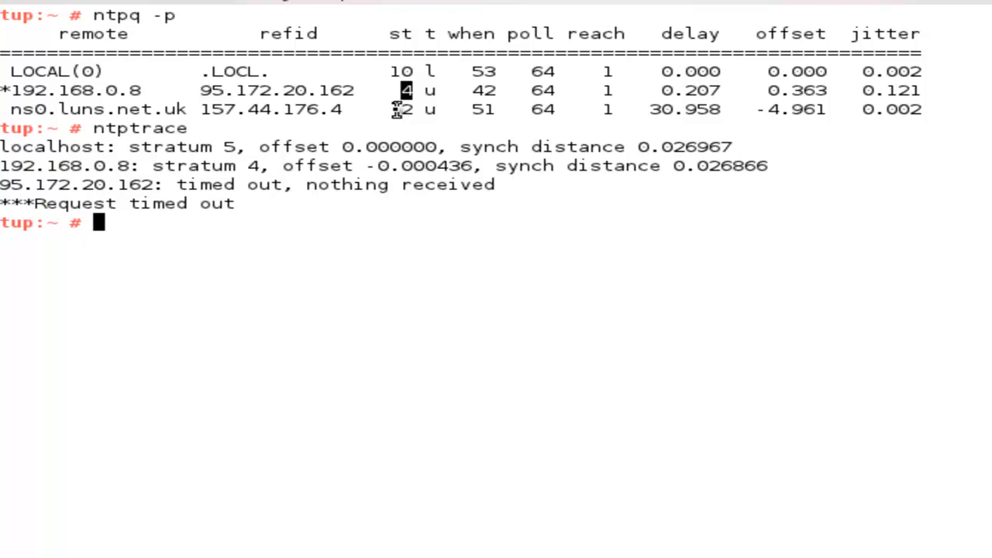
pyautogui.moveTo(403, 109)
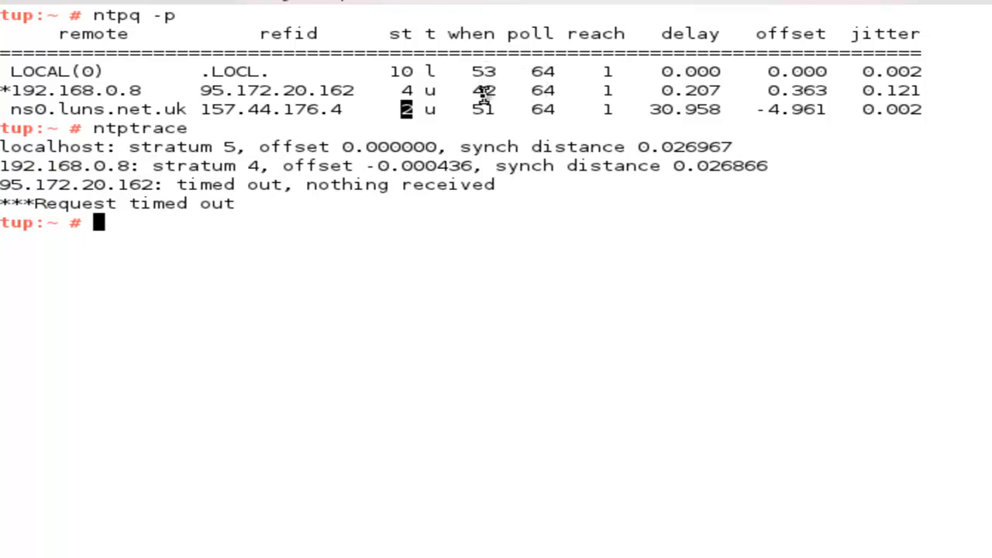
pyautogui.moveTo(504, 78)
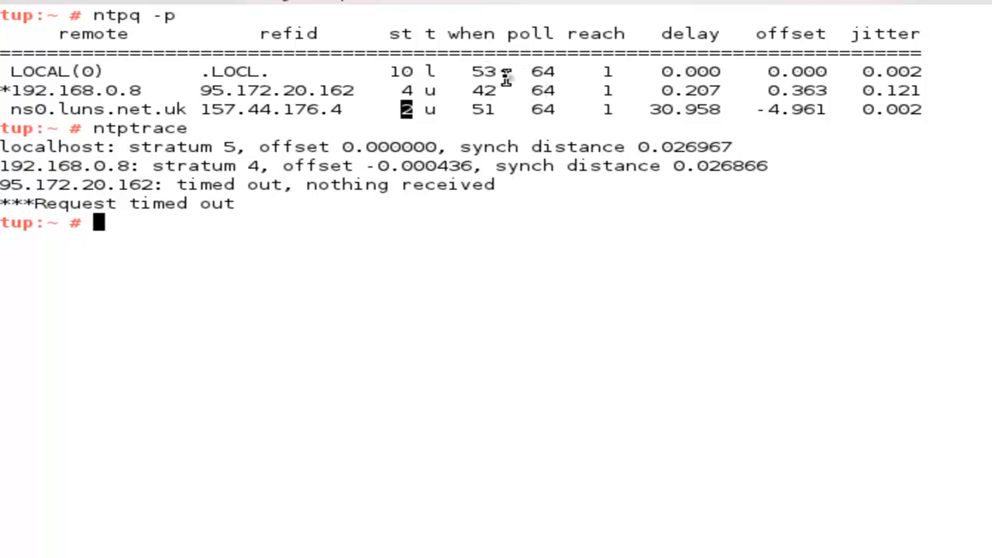
pyautogui.moveTo(488, 175)
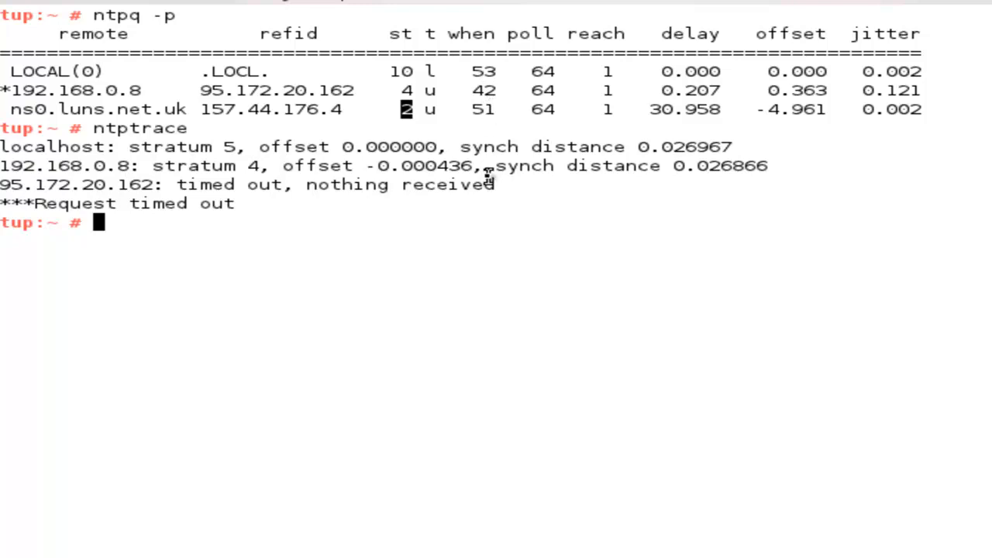
# Watch the live 'ntpq -p' peer table, then enter 'chkconfig -a ntp' for boot startup
pyautogui.write('watch')
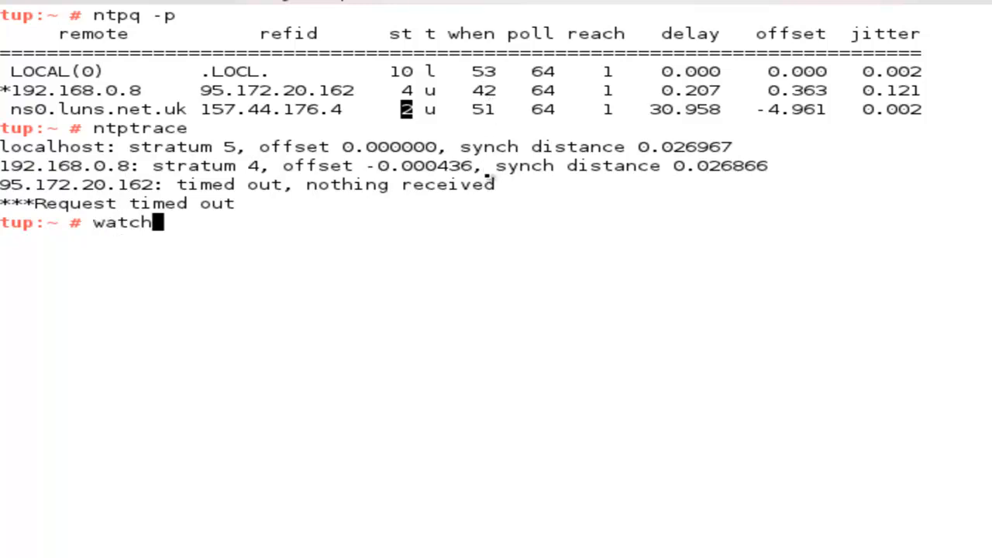
pyautogui.write('ntpq')
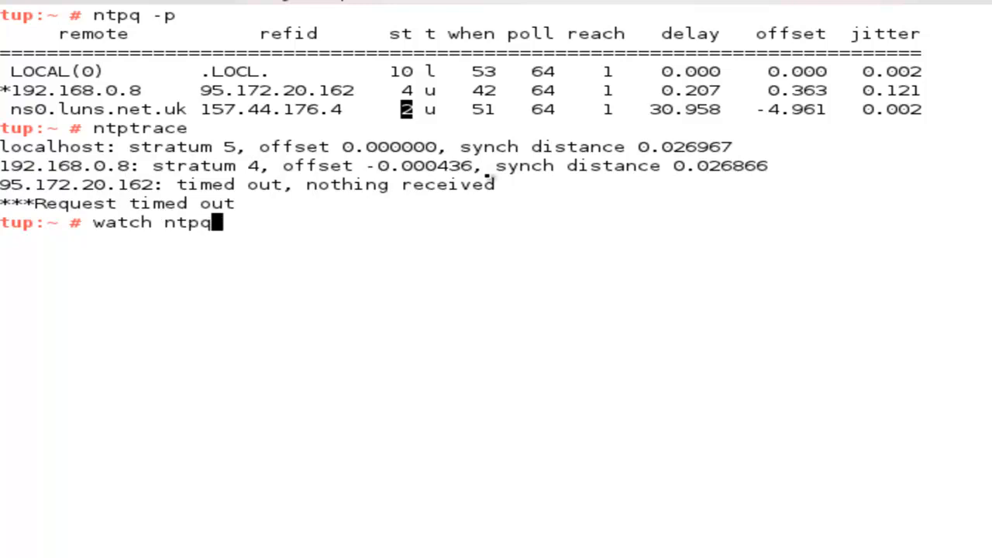
pyautogui.write('-p')
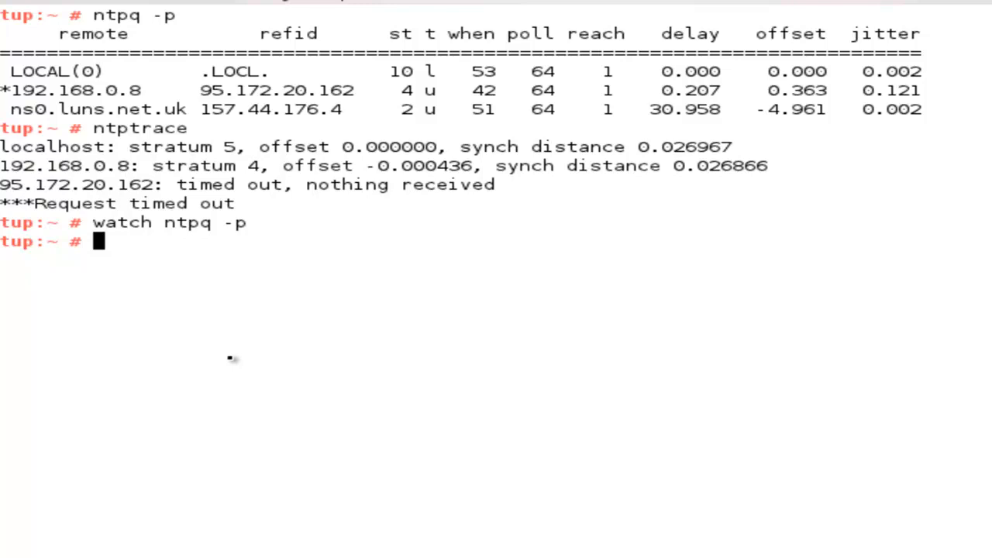
pyautogui.write('chkconfig -a ntp')
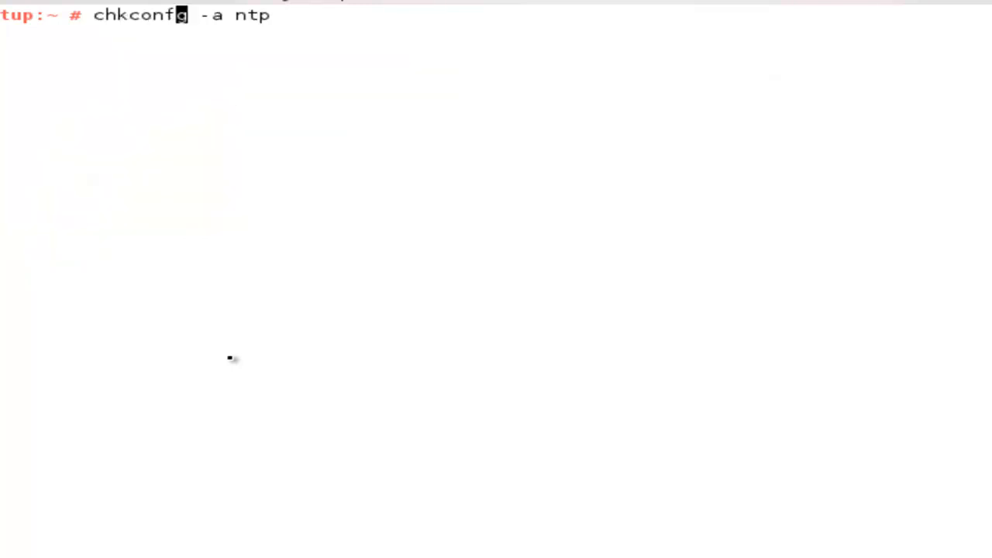